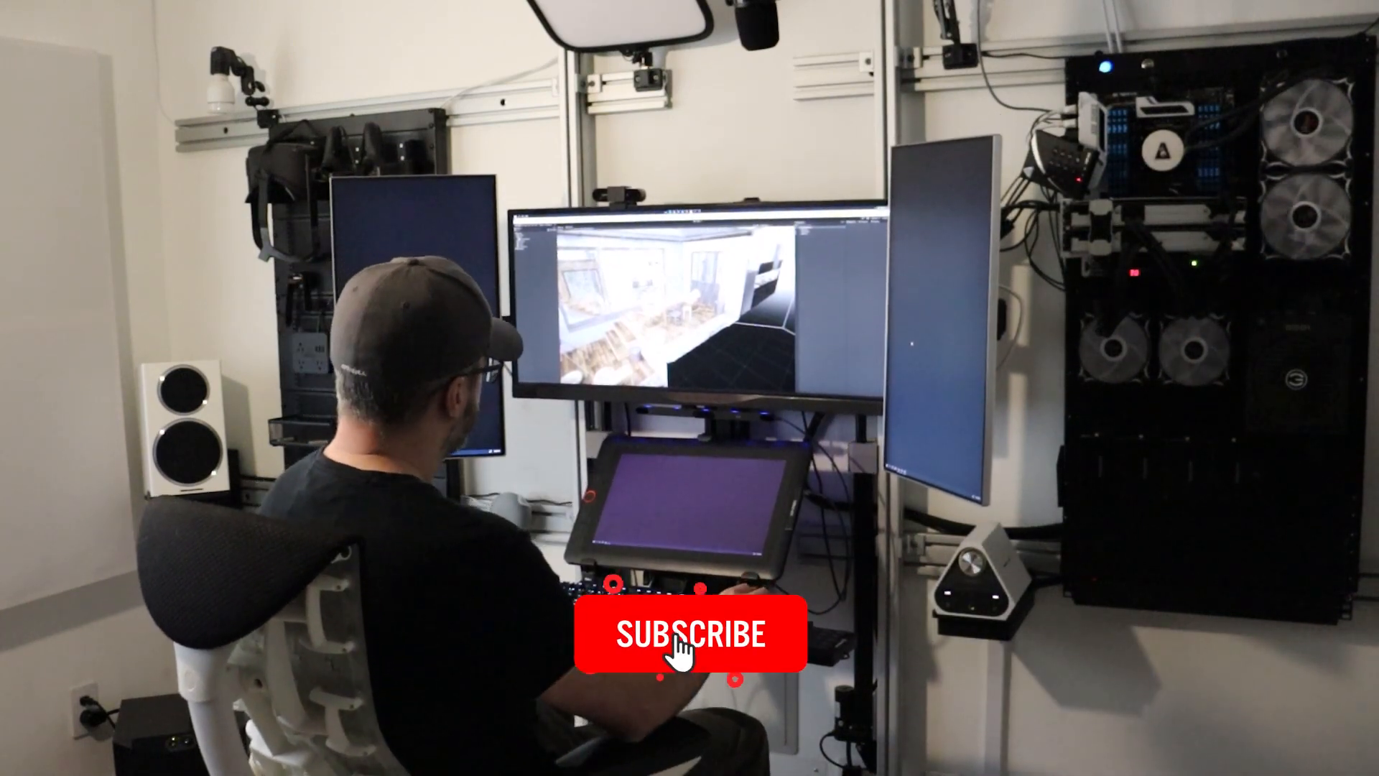
{"action": "left_click", "coordinate": [690, 635]}
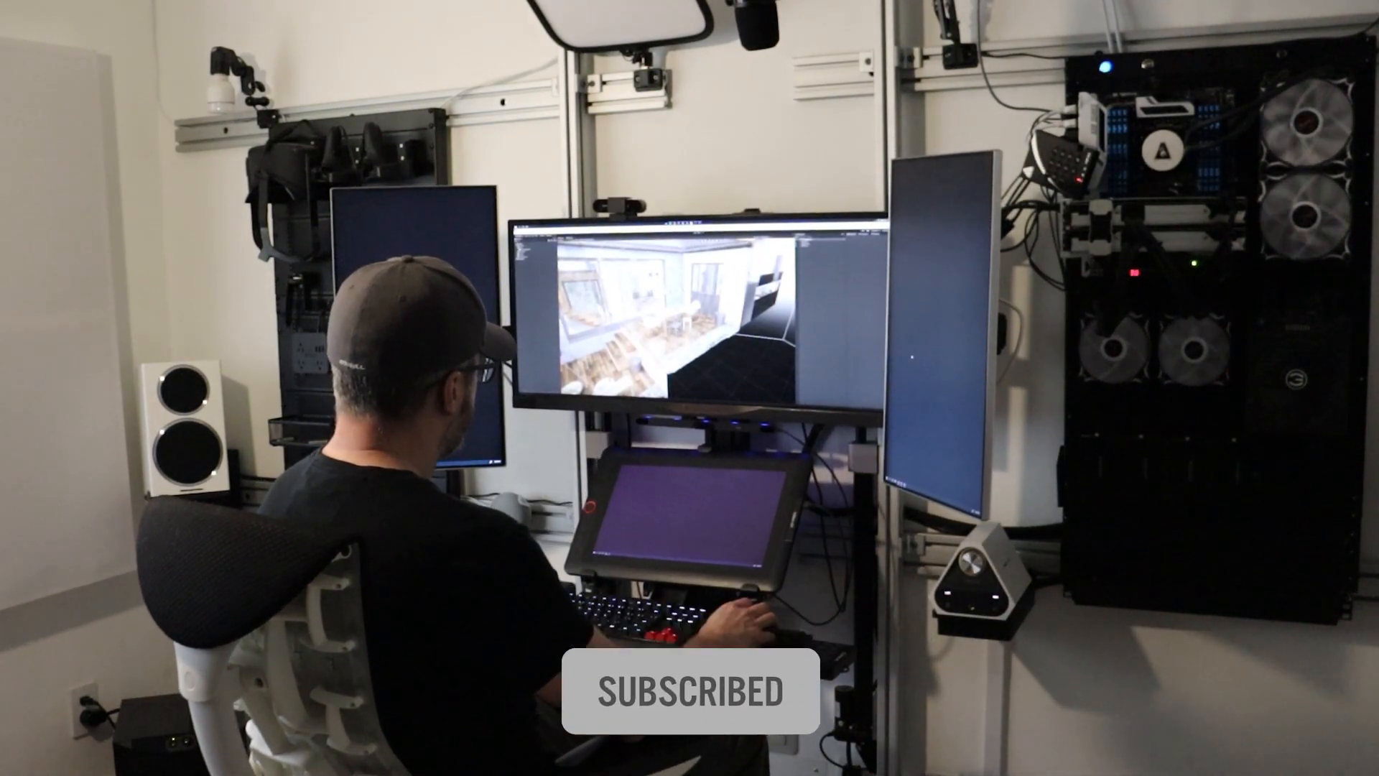